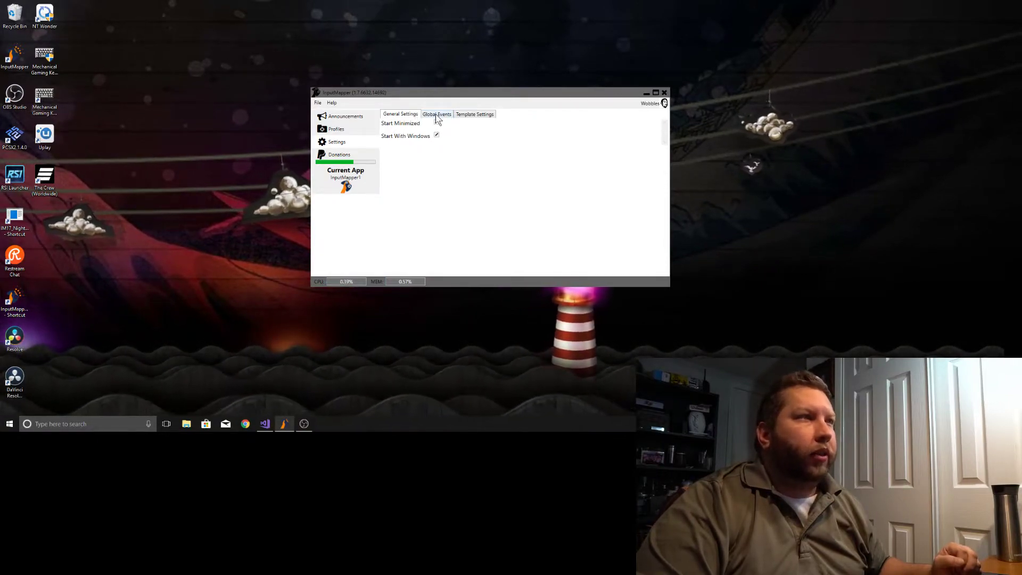
Show the Global Events settings and begin adding a command to the InputMapper Startup event.
{"action": "left_click", "coordinate": [436, 114]}
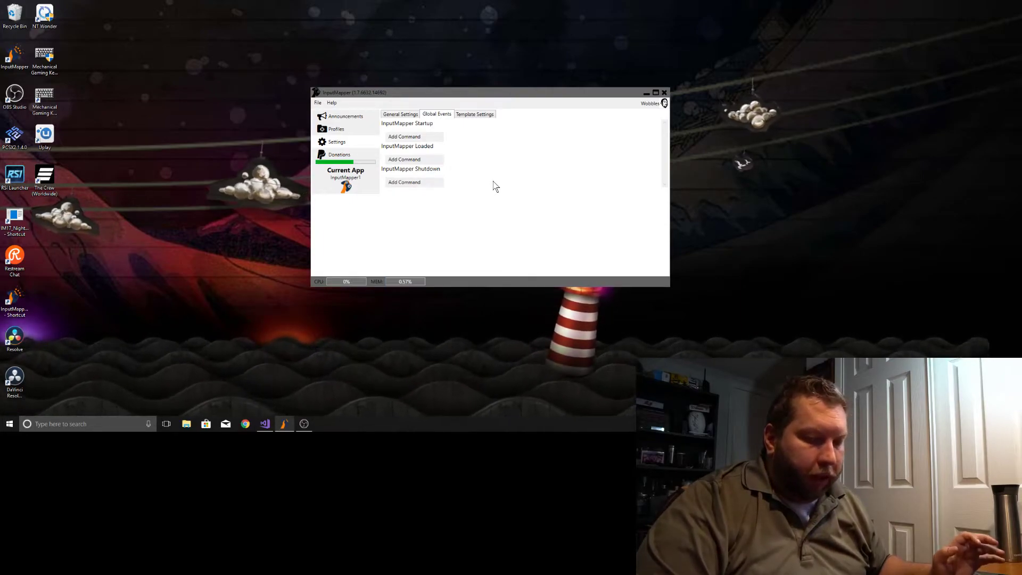
{"action": "mouse_move", "coordinate": [505, 186]}
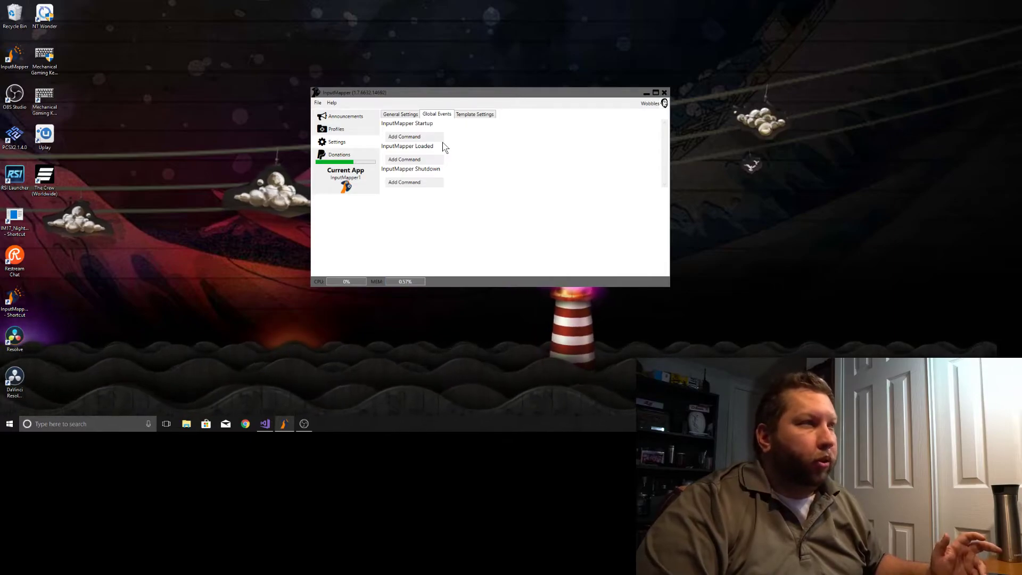
{"action": "left_click", "coordinate": [403, 136]}
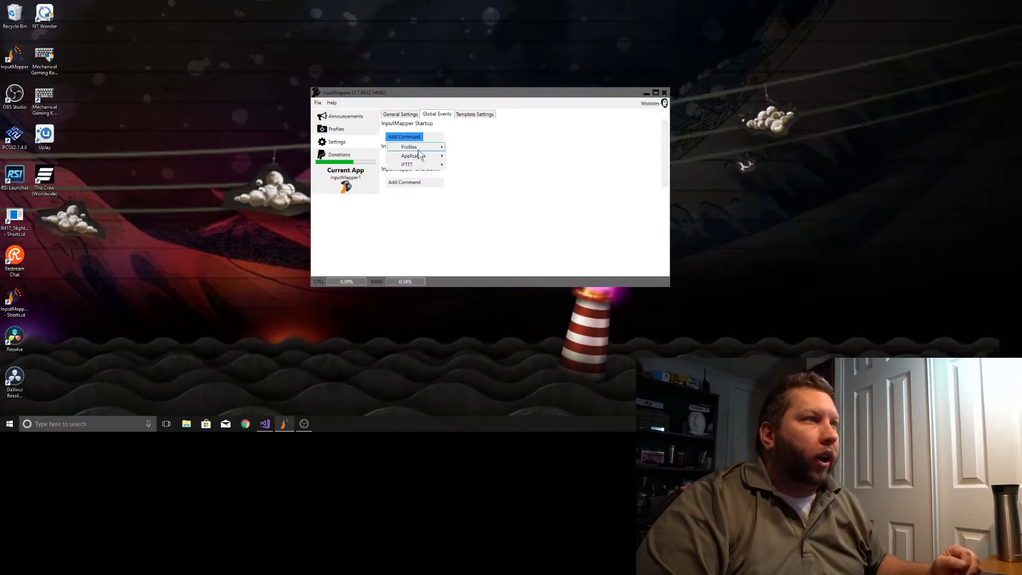
{"action": "mouse_move", "coordinate": [509, 211]}
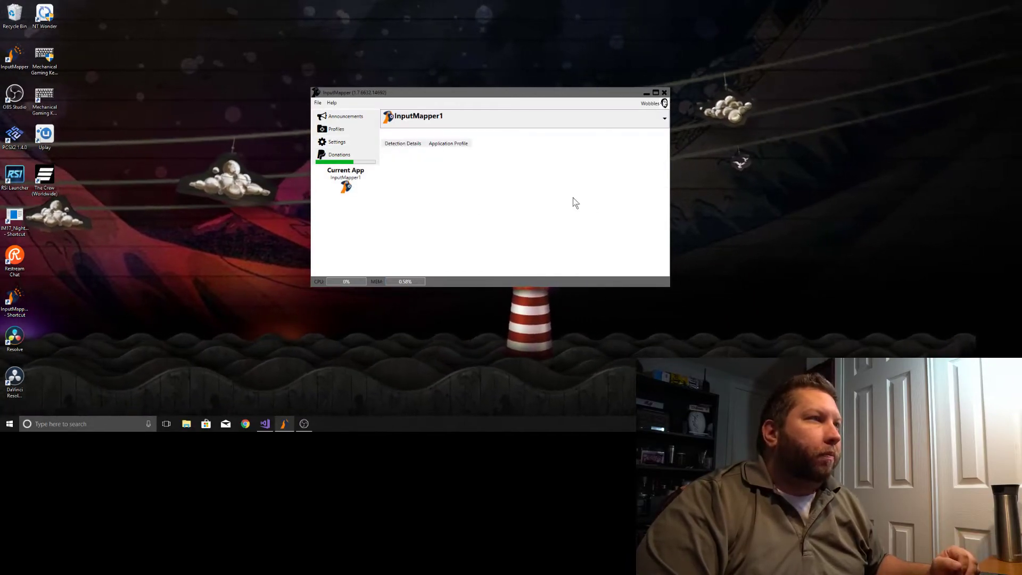
{"action": "mouse_move", "coordinate": [454, 156]}
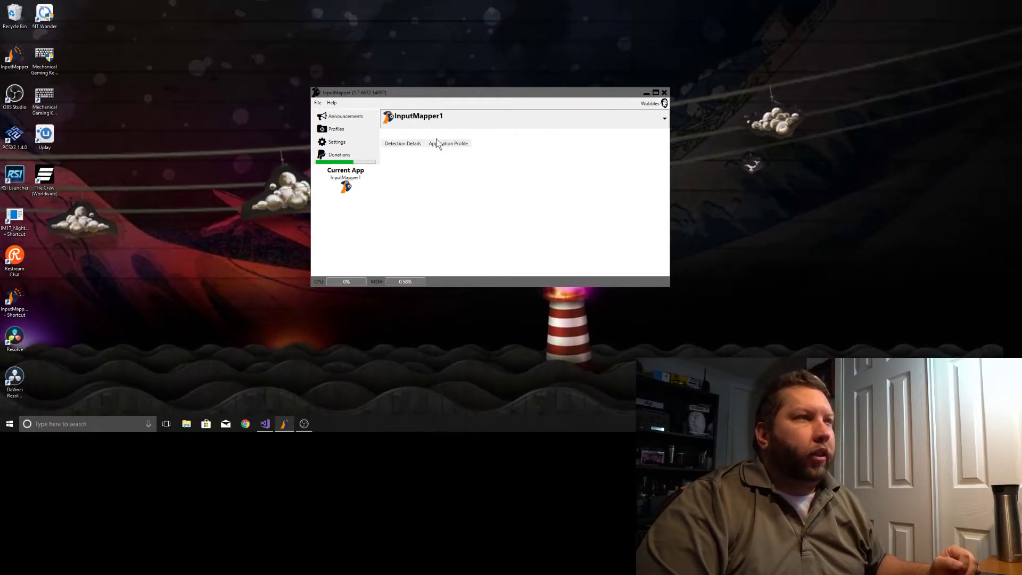
{"action": "mouse_move", "coordinate": [409, 137]}
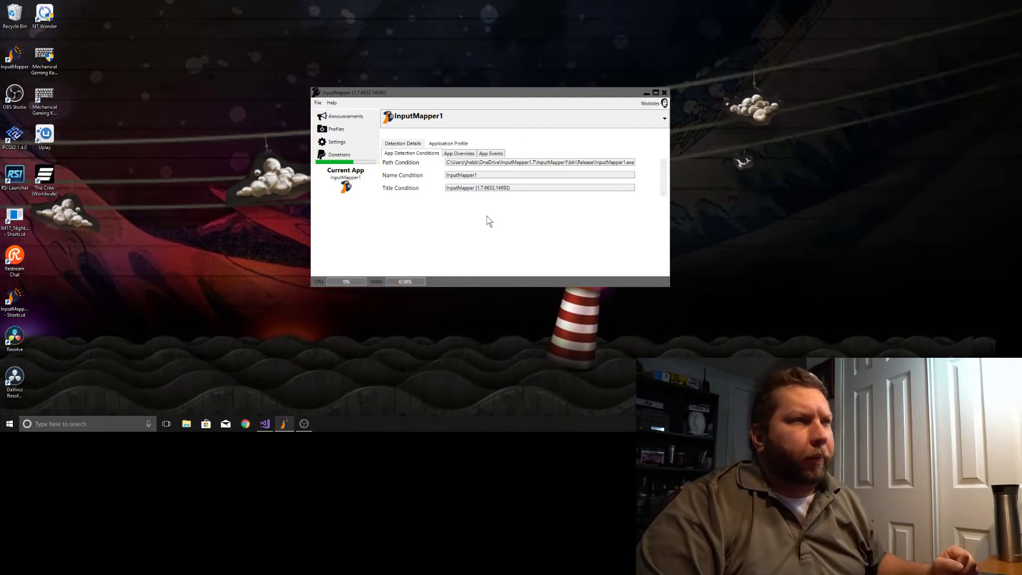
{"action": "mouse_move", "coordinate": [509, 202]}
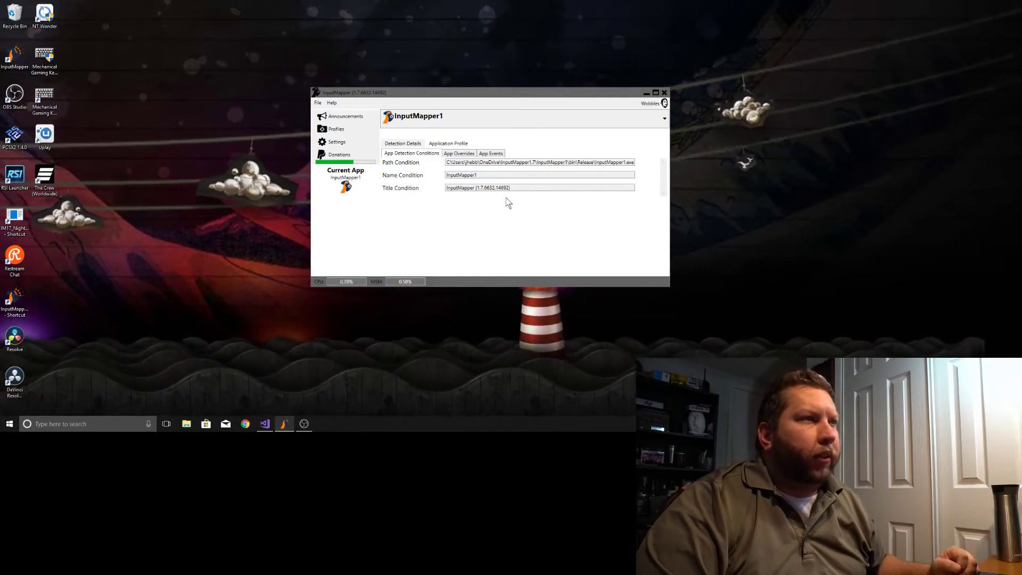
Review the current app's overrides, events and detection conditions, renaming it from InputMapper1 to InputMapper.
{"action": "left_click", "coordinate": [458, 153]}
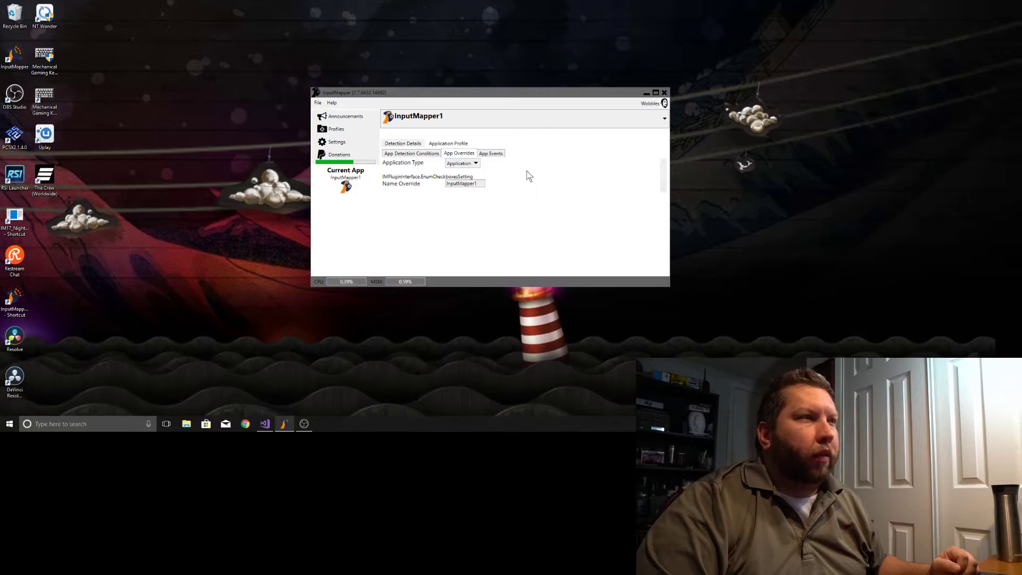
{"action": "left_click", "coordinate": [490, 153]}
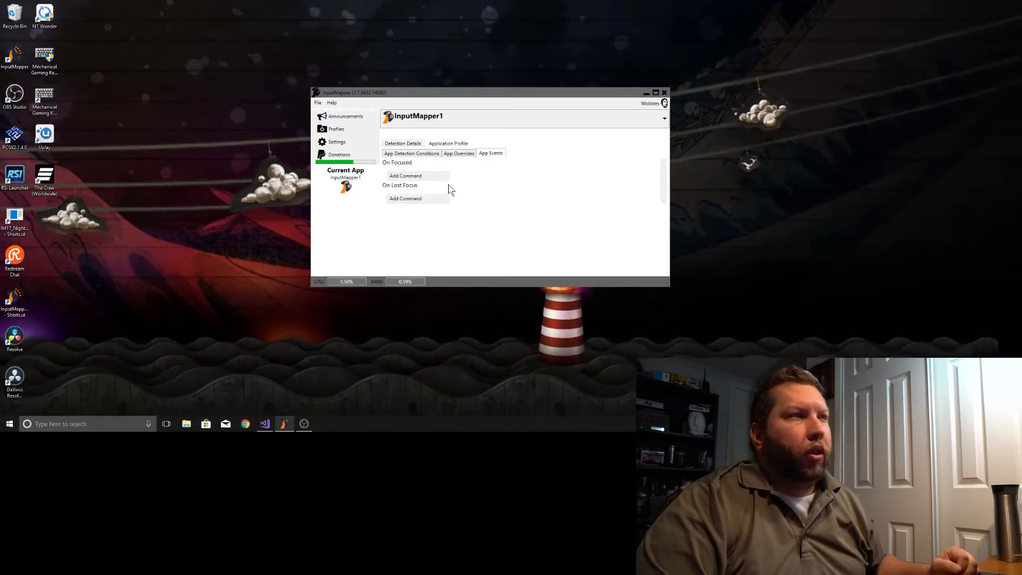
{"action": "left_click", "coordinate": [457, 153]}
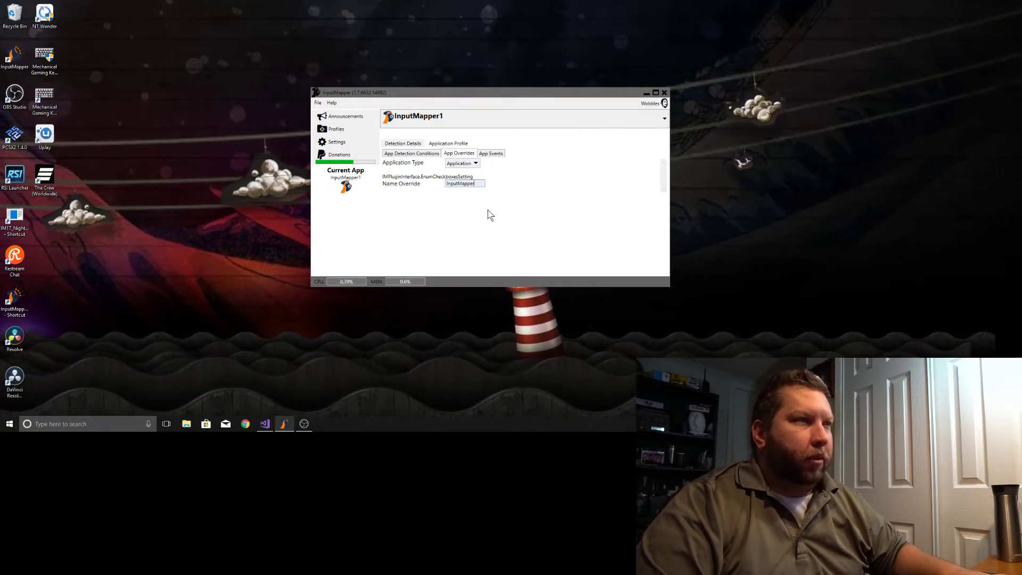
{"action": "left_click", "coordinate": [411, 154]}
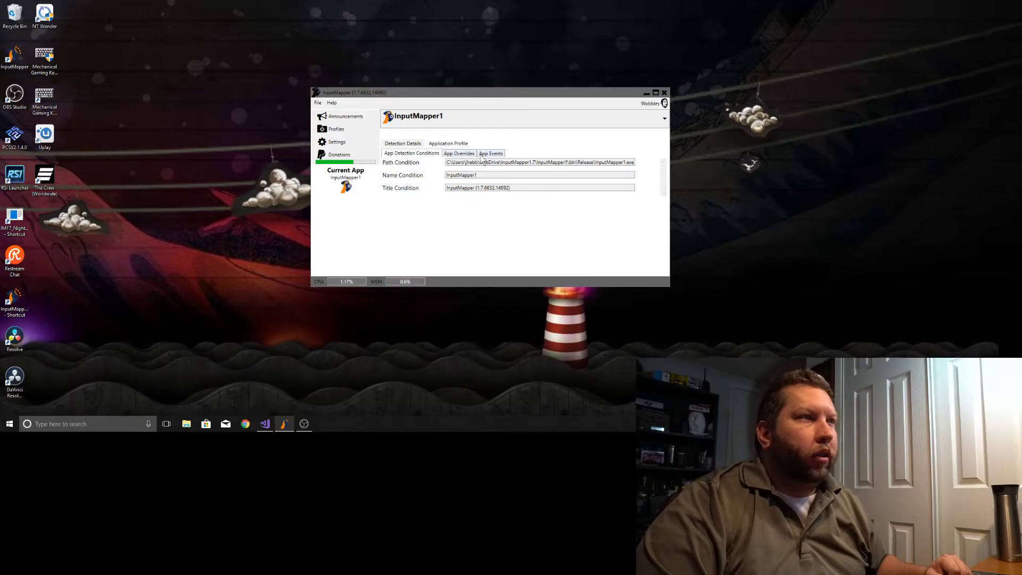
{"action": "left_click", "coordinate": [459, 153]}
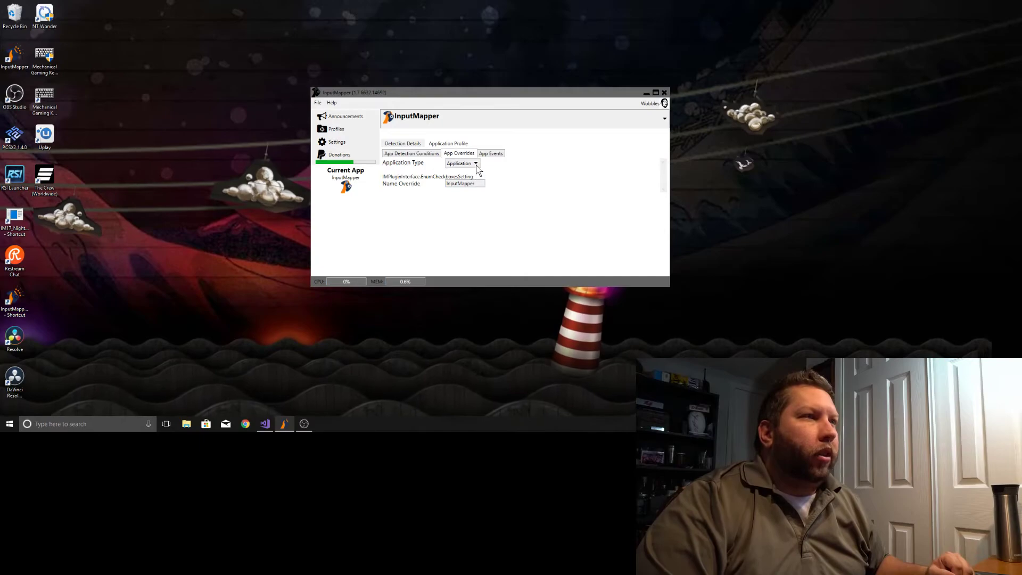
Leave the application type as Application and show the app's focus and lost-focus event commands.
{"action": "left_click", "coordinate": [477, 163]}
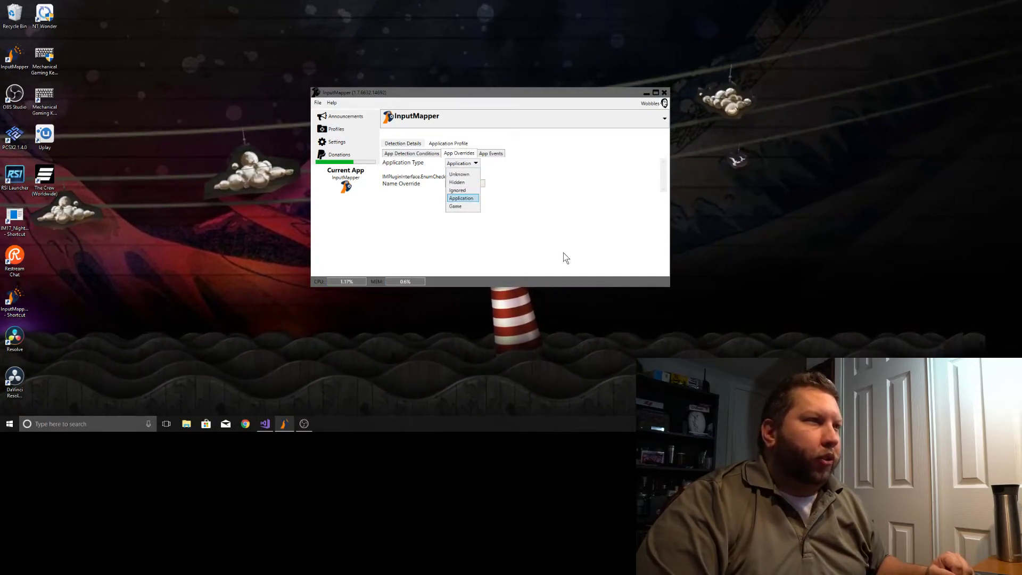
{"action": "left_click", "coordinate": [461, 198]}
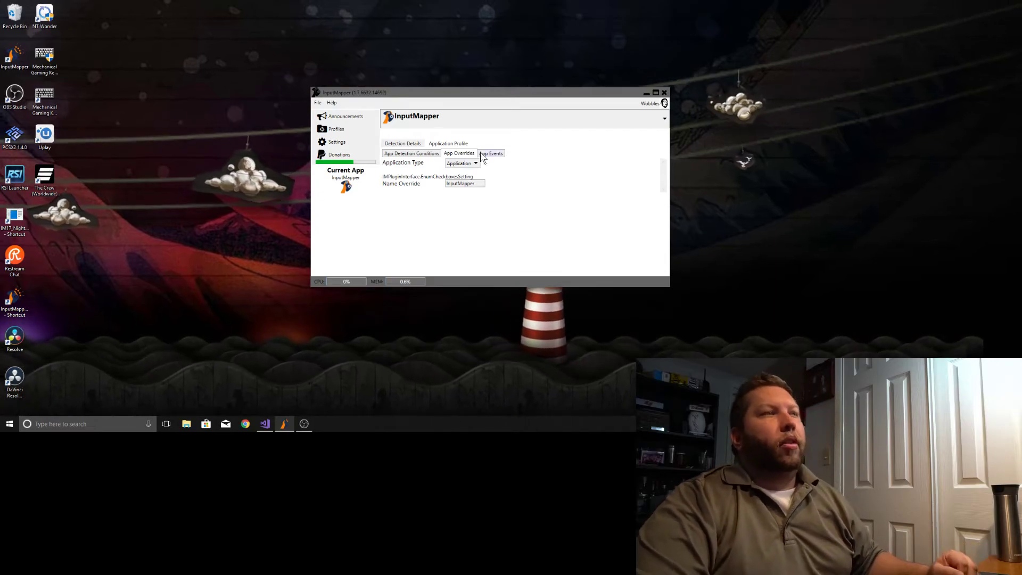
{"action": "left_click", "coordinate": [490, 152]}
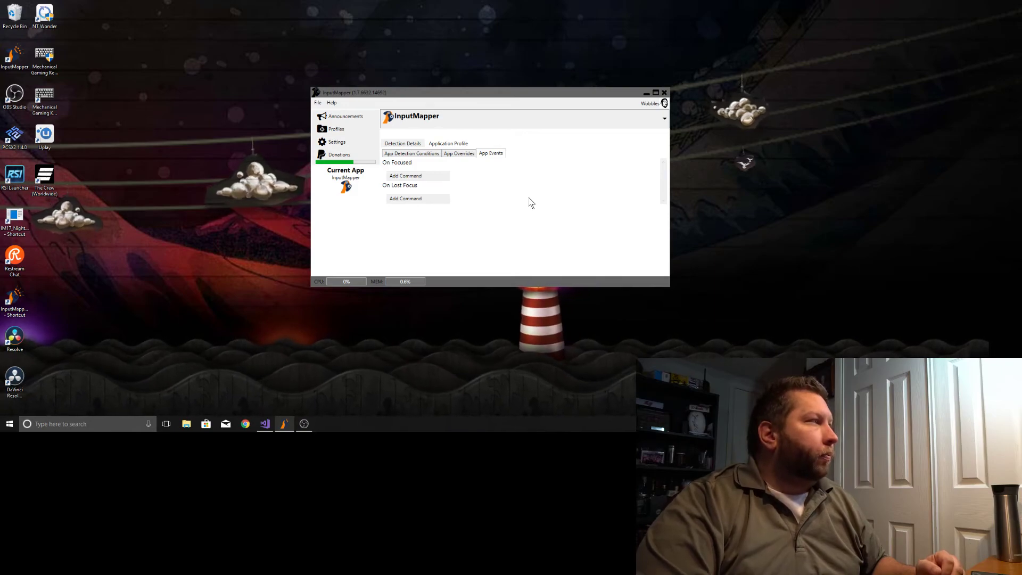
{"action": "mouse_move", "coordinate": [544, 209]}
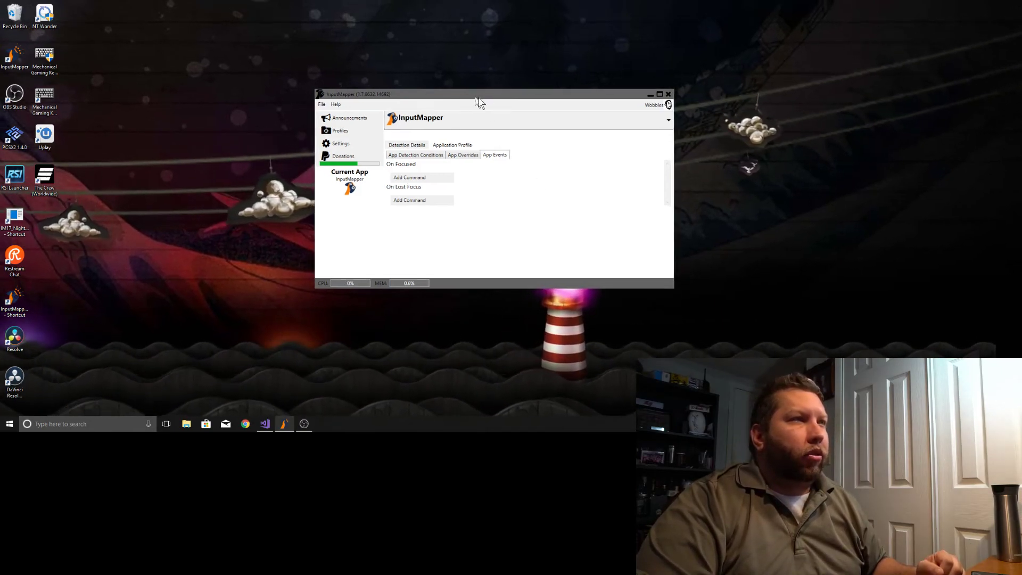
Reposition the window and compare the app's detected path, name and title with its detection conditions.
{"action": "left_click_drag", "start_coordinate": [479, 94], "coordinate": [509, 102]}
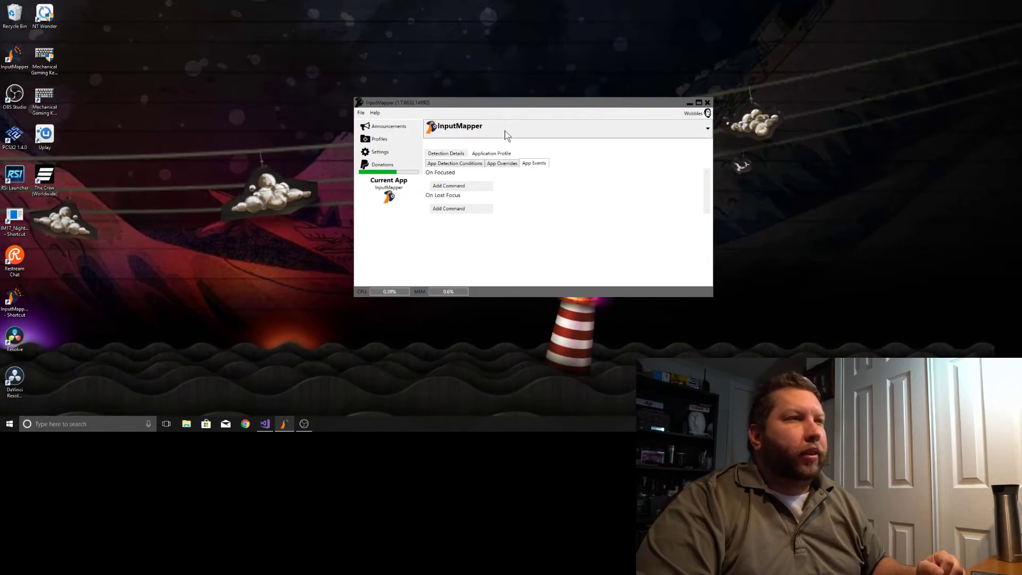
{"action": "mouse_move", "coordinate": [507, 171]}
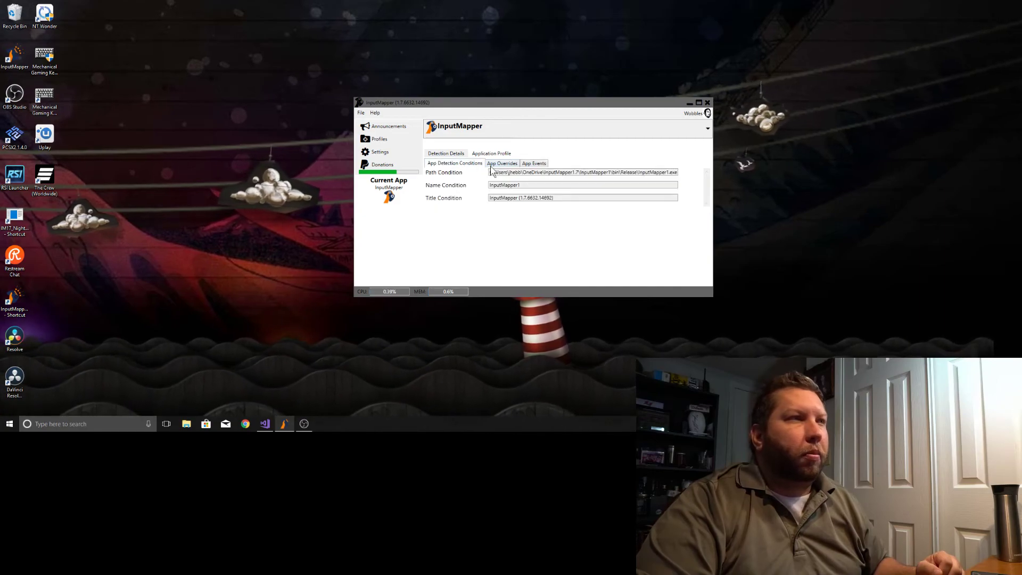
{"action": "left_click", "coordinate": [534, 163]}
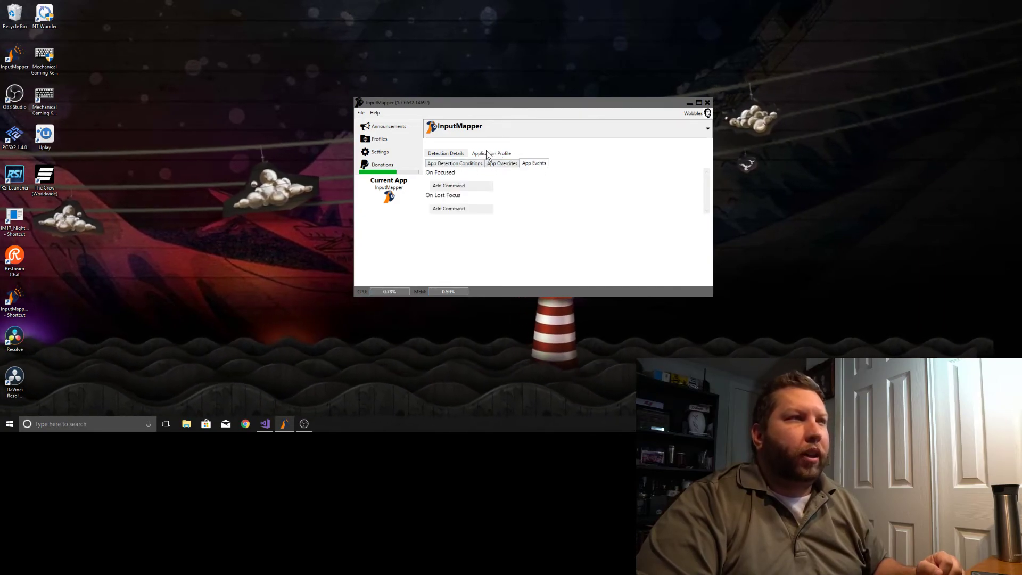
{"action": "left_click", "coordinate": [446, 154]}
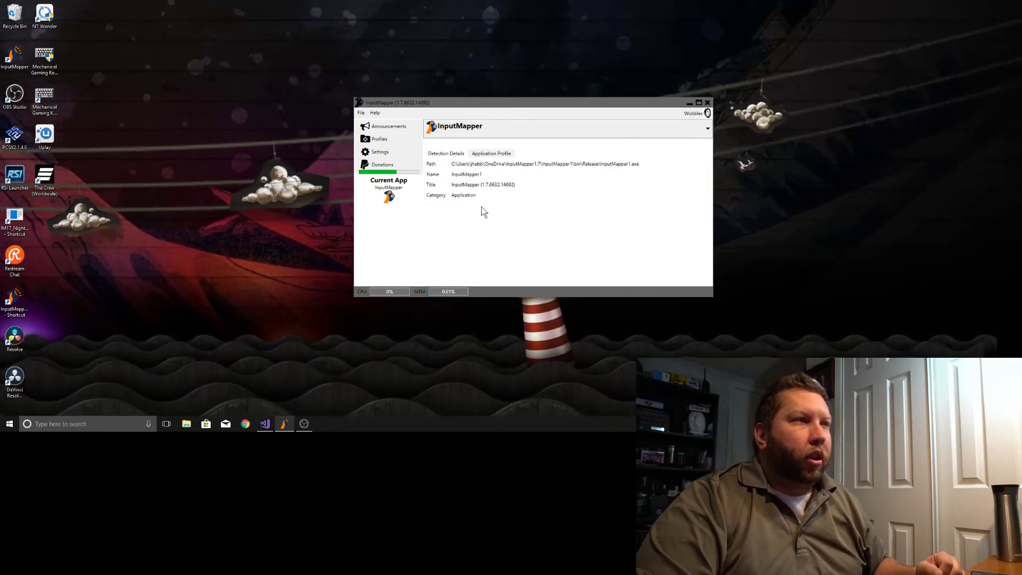
{"action": "left_click", "coordinate": [491, 153]}
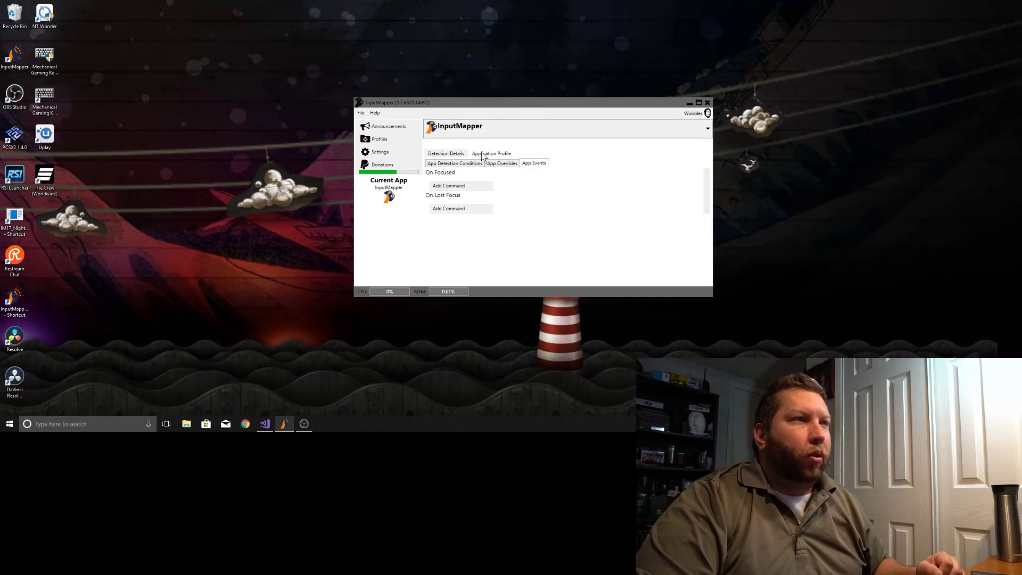
{"action": "left_click", "coordinate": [454, 162]}
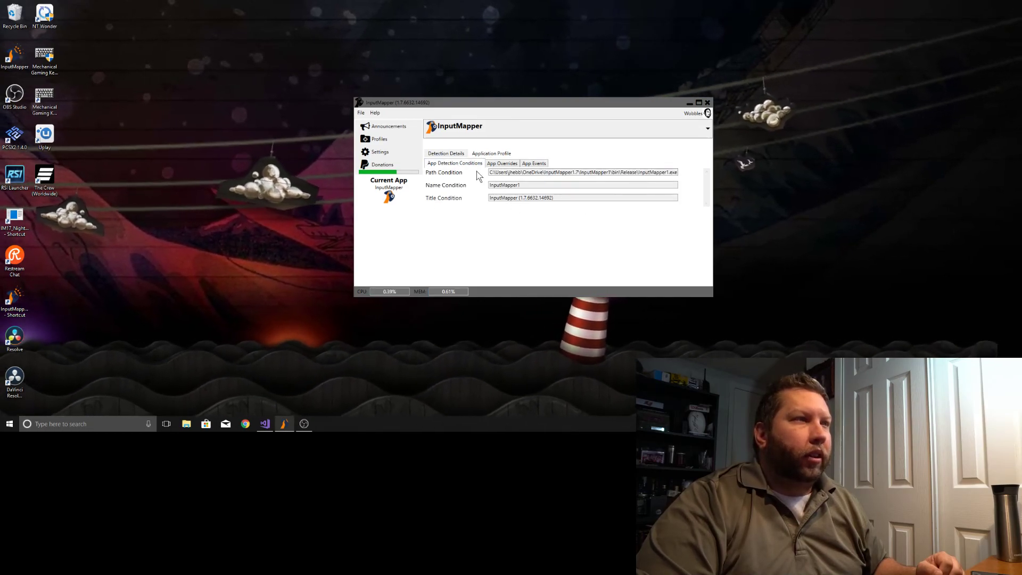